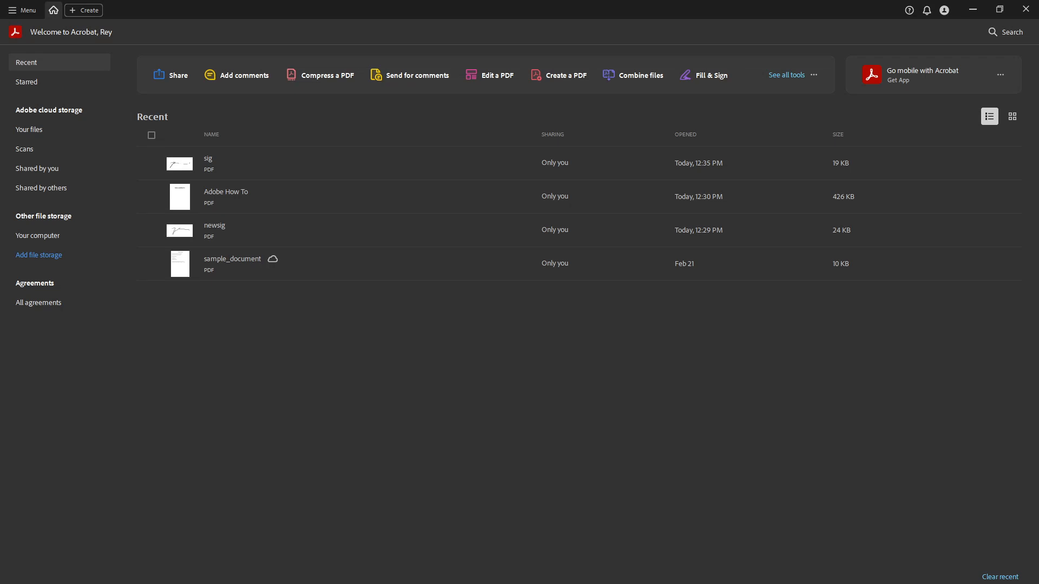
mouse_move(364, 575)
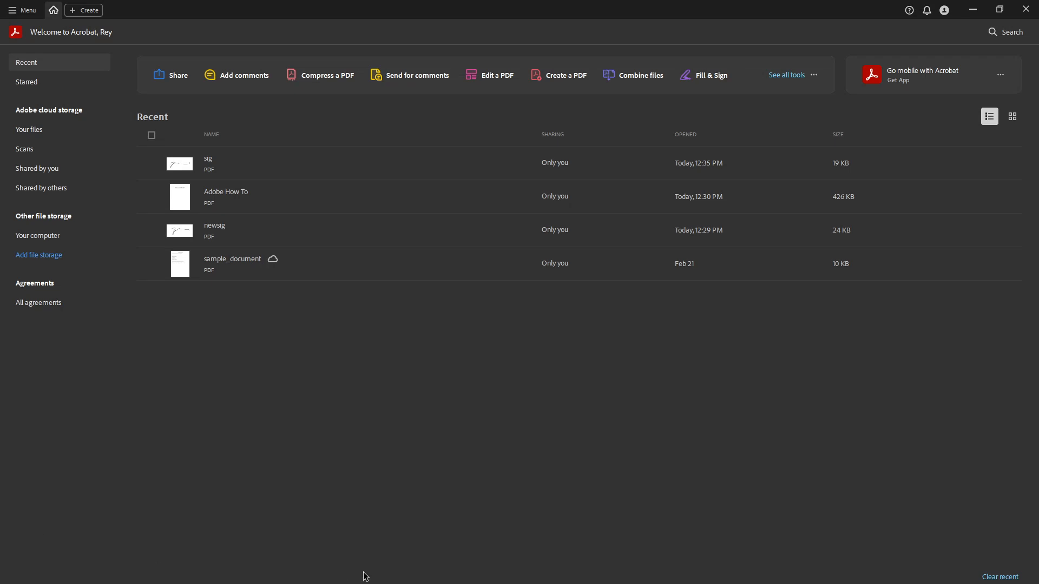
mouse_move(405, 470)
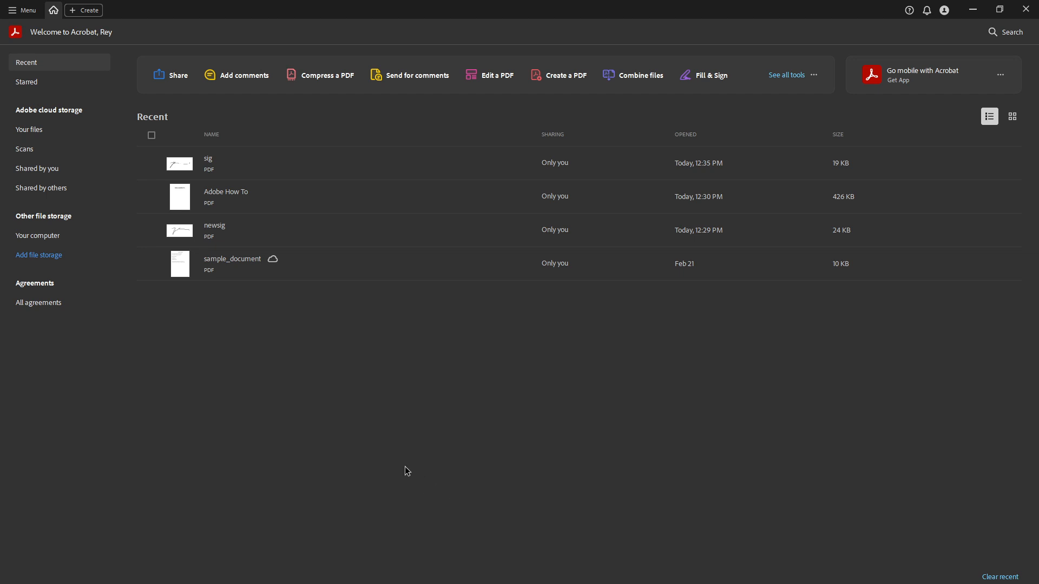
mouse_move(325, 465)
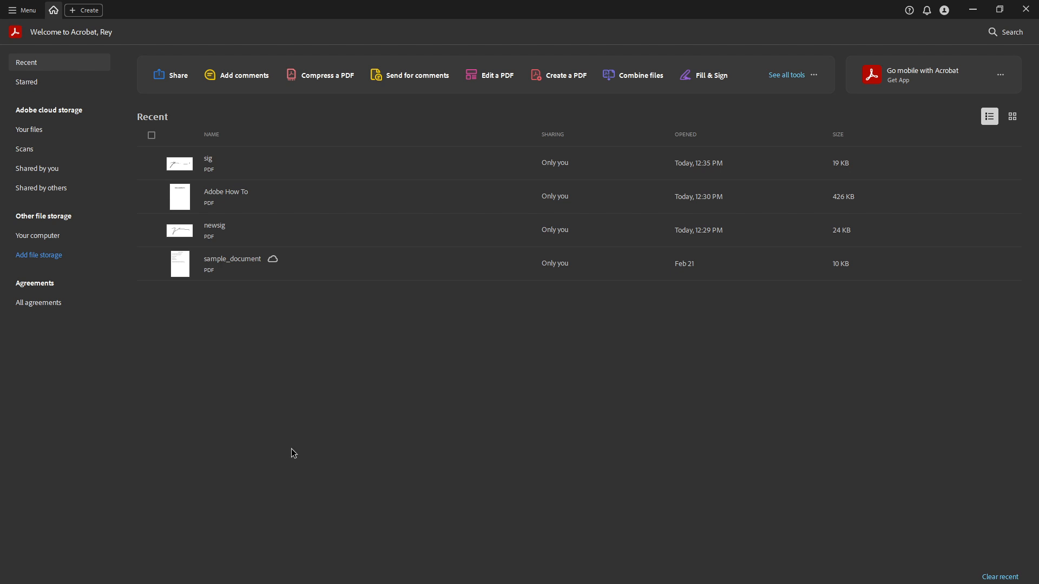
mouse_move(331, 455)
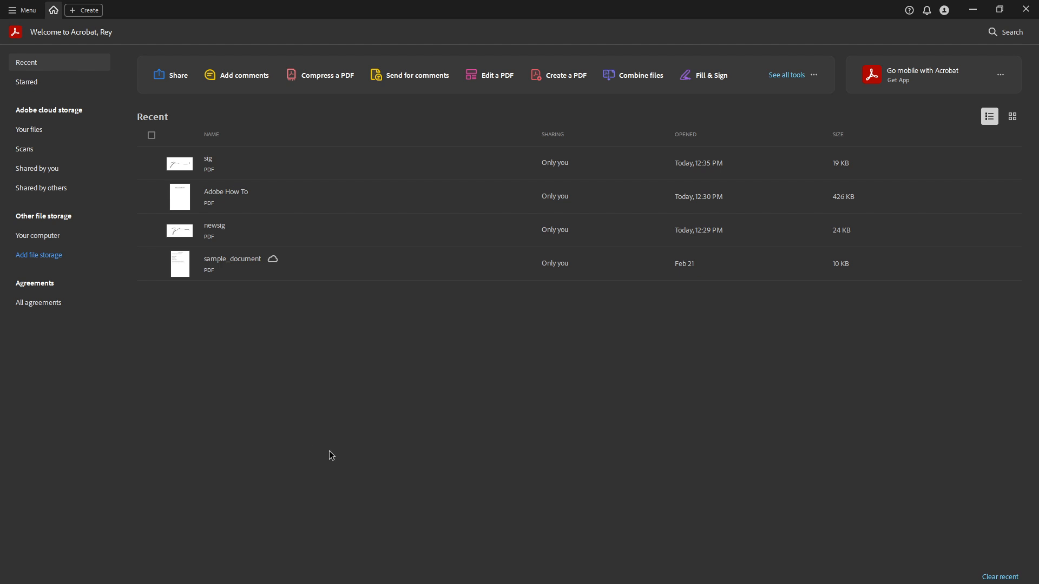
mouse_move(494, 407)
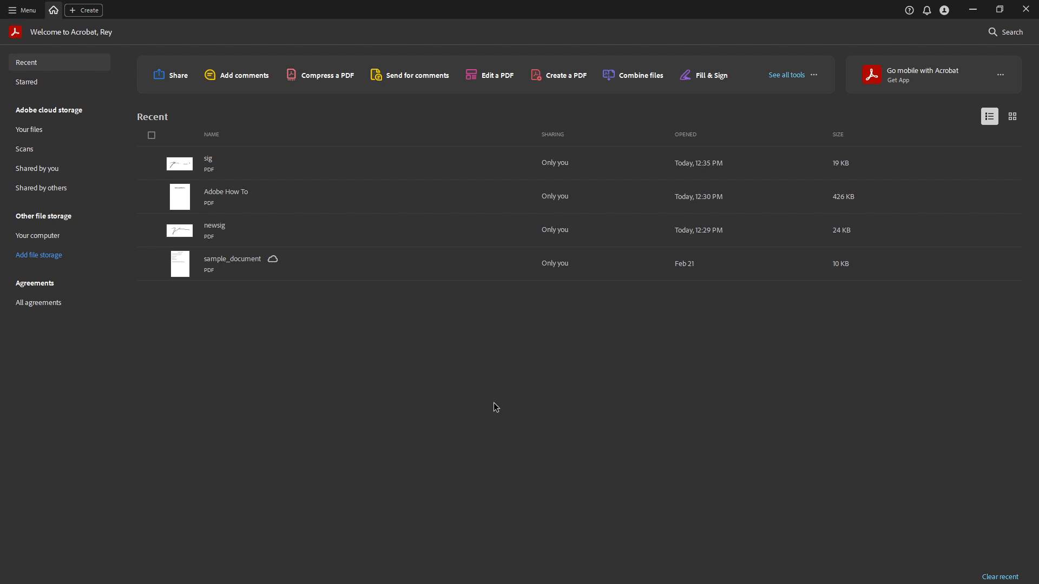
mouse_move(768, 89)
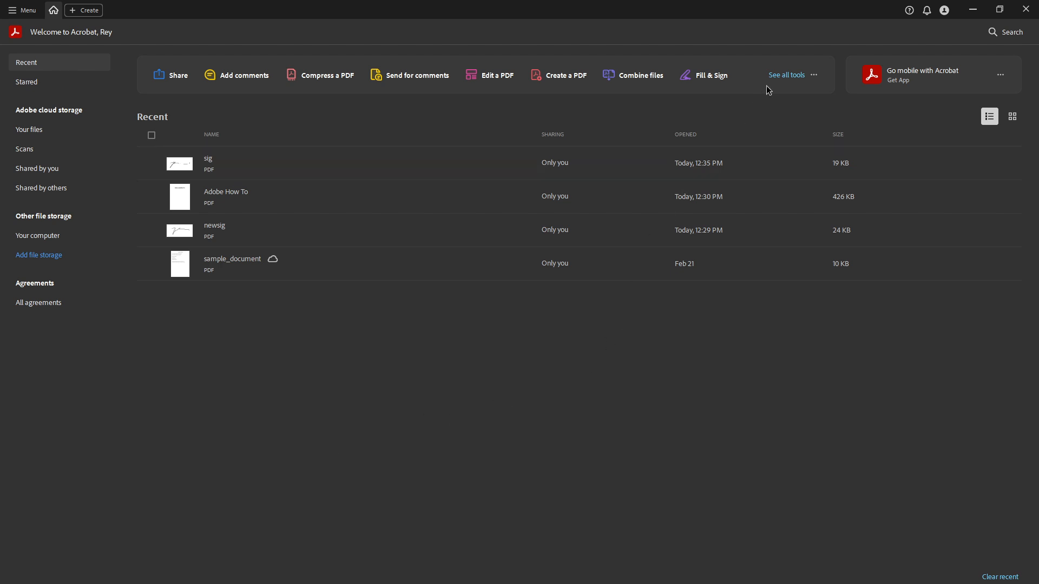
Start a new PDF from a blank page via the Create a PDF tool.
left_click(787, 75)
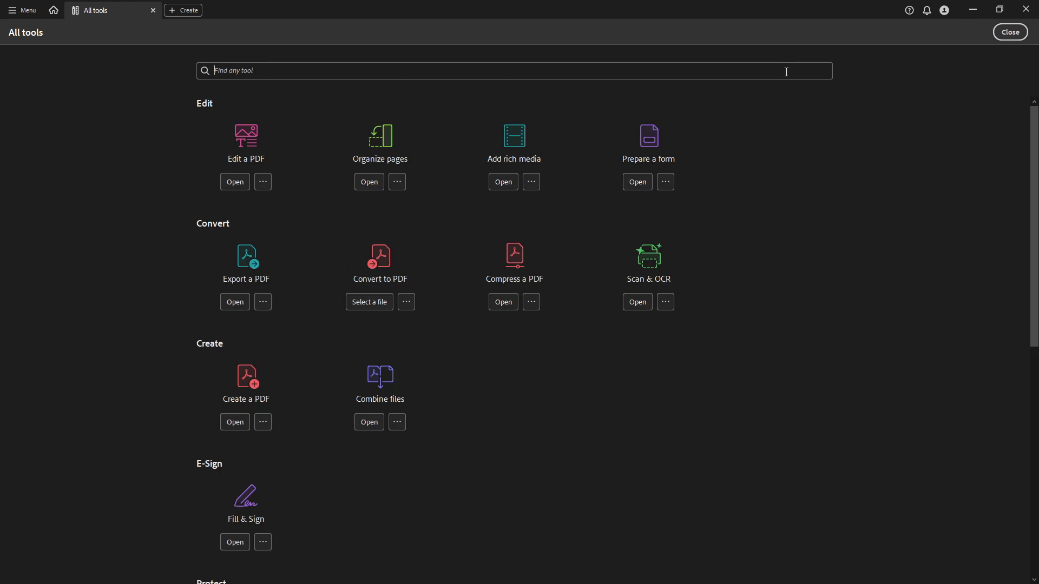
mouse_move(214, 396)
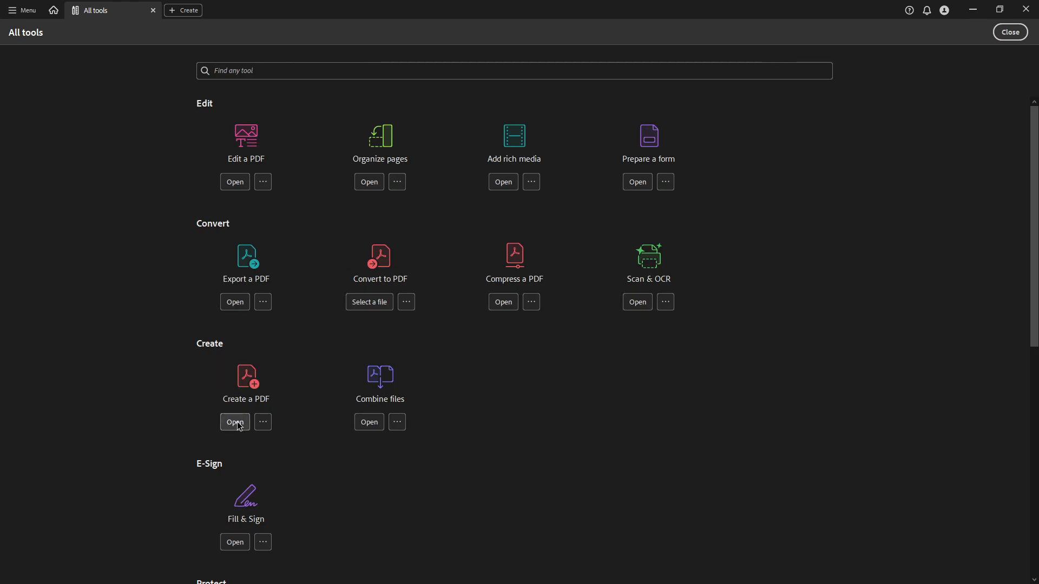
left_click(233, 422)
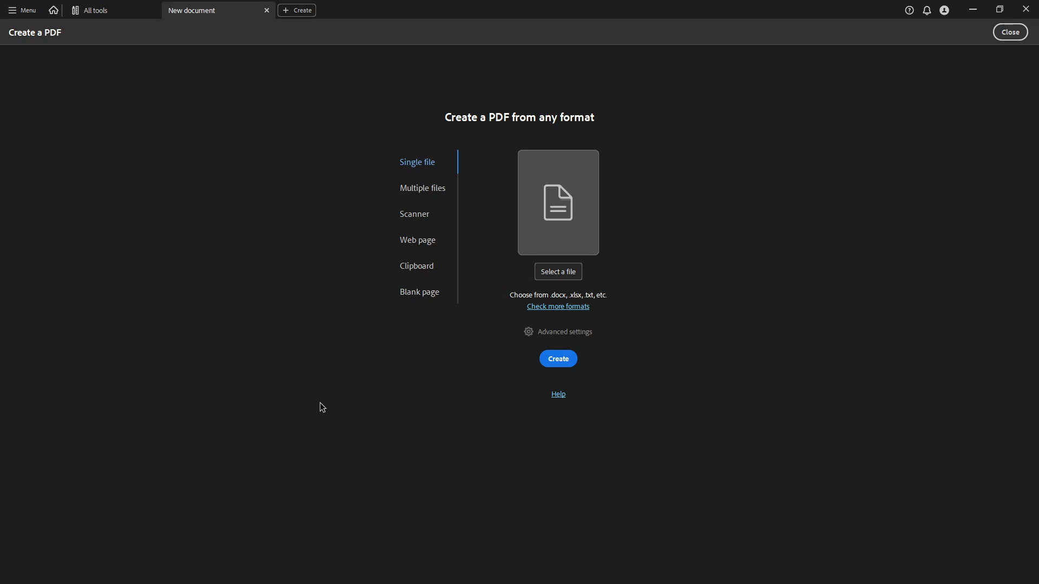
mouse_move(423, 298)
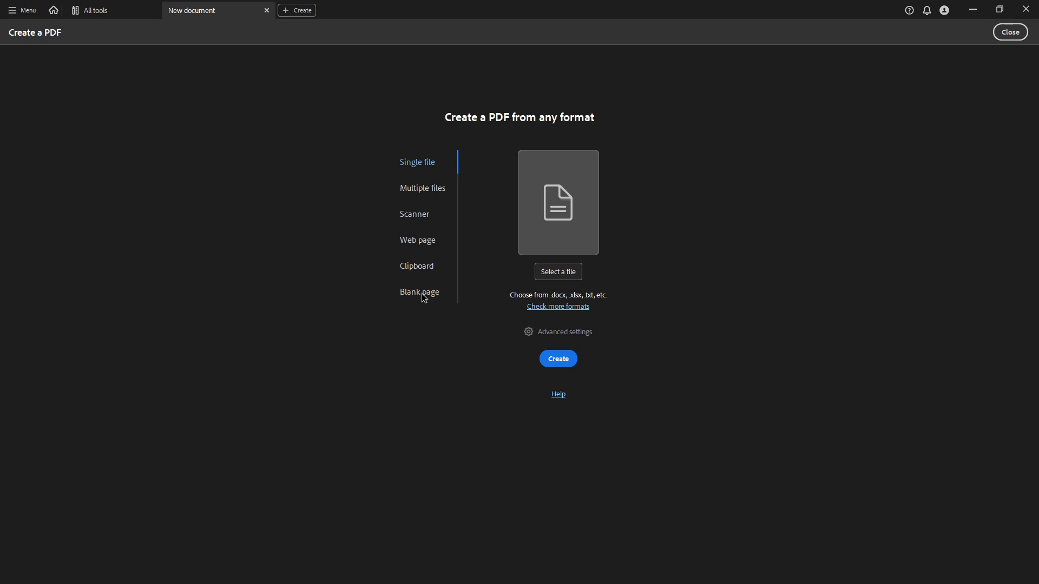
mouse_move(422, 279)
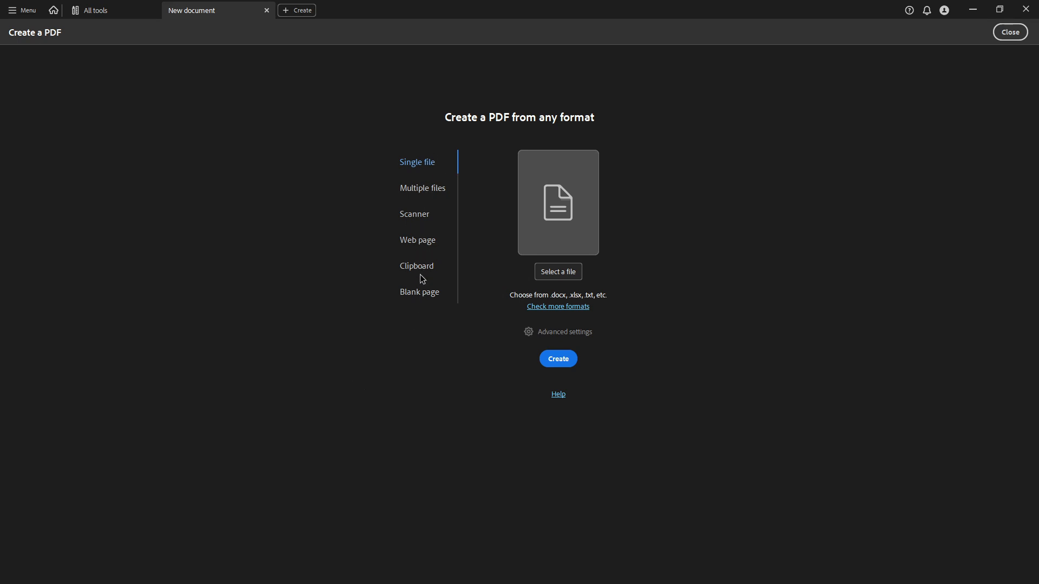
left_click(419, 291)
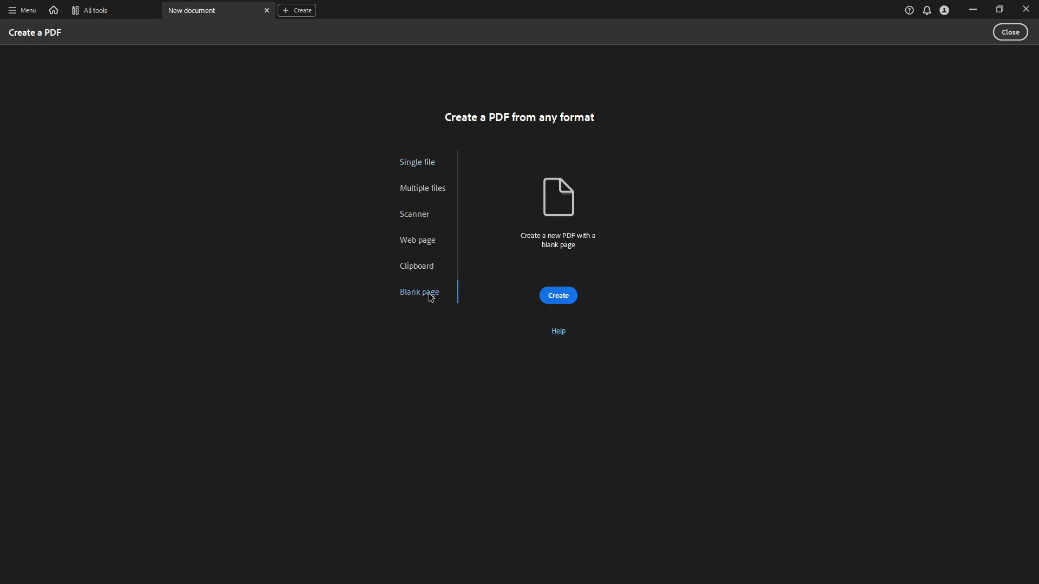
mouse_move(534, 347)
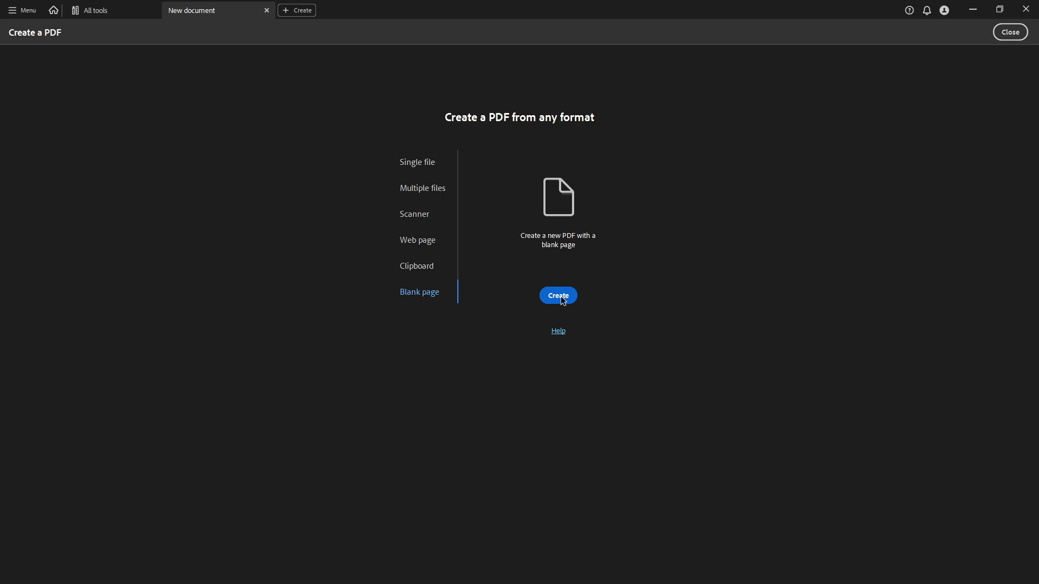
Create the untitled blank PDF and switch to the E-Sign tools.
left_click(558, 295)
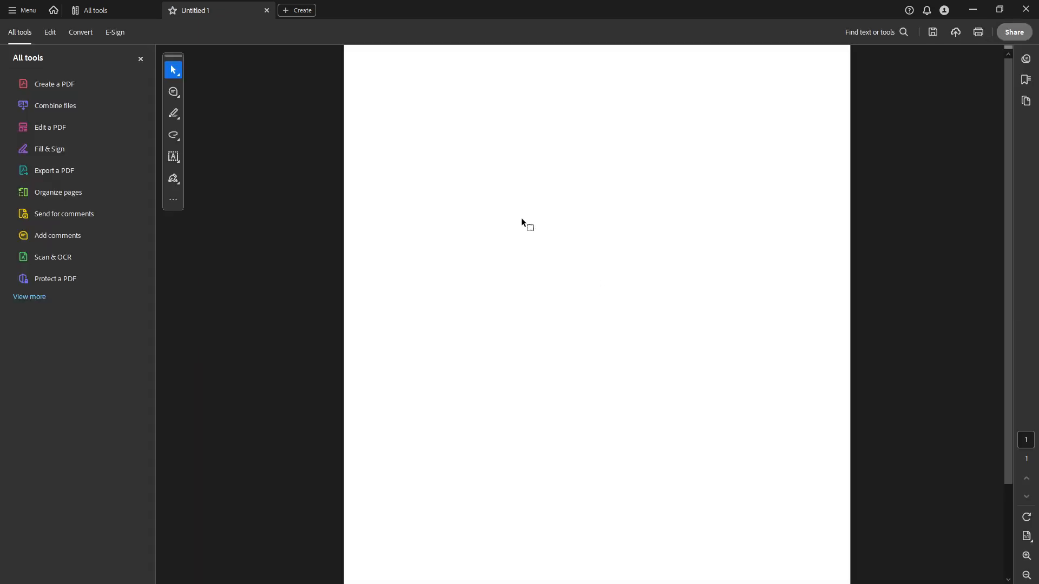
mouse_move(234, 219)
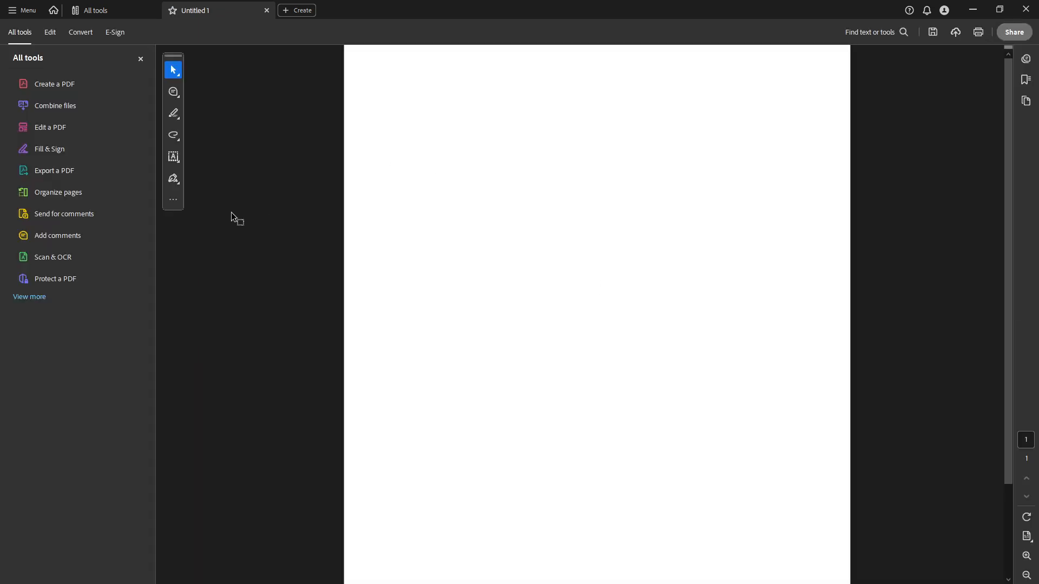
mouse_move(240, 237)
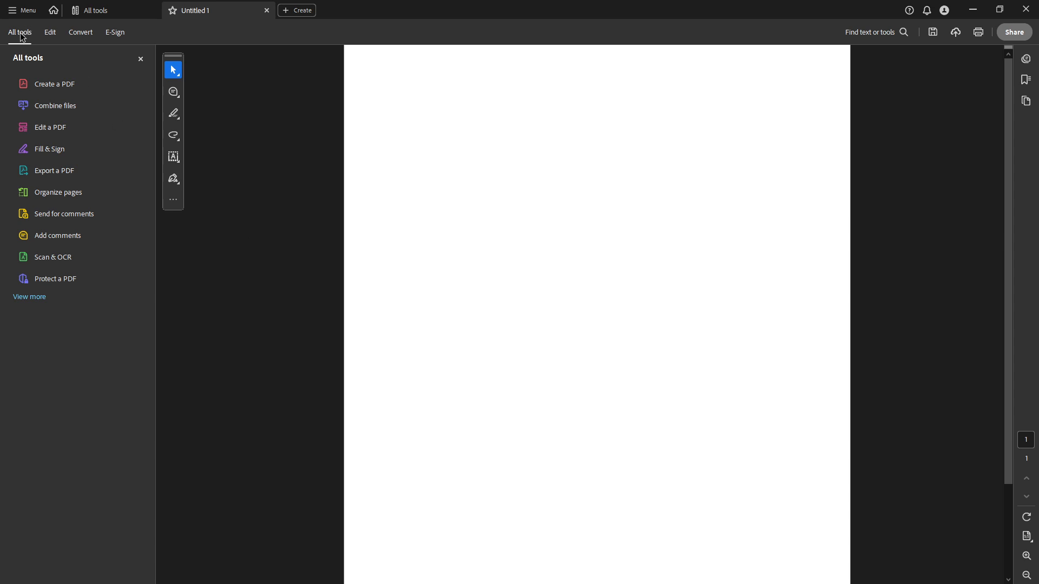
mouse_move(114, 34)
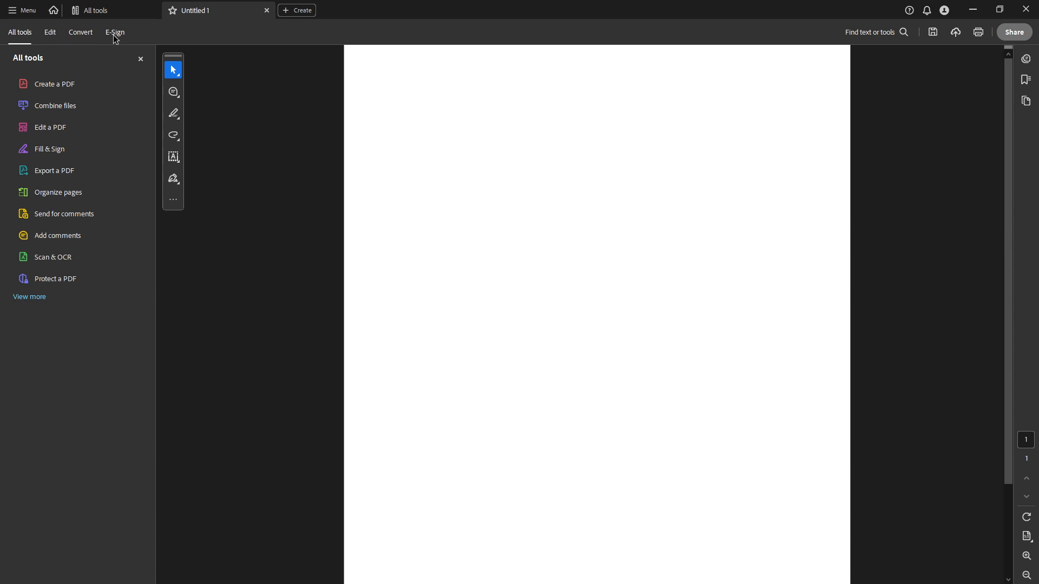
left_click(115, 32)
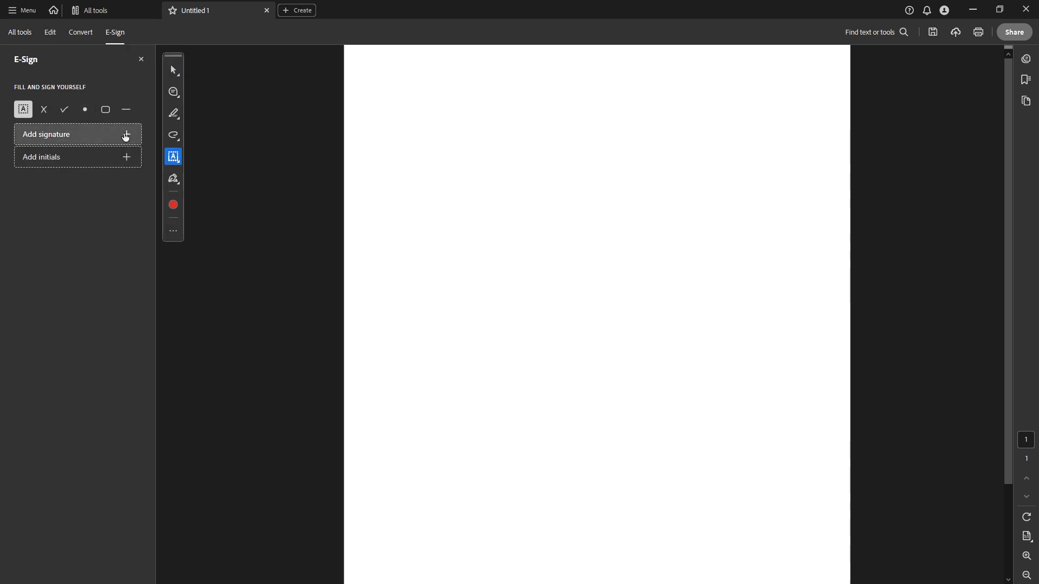
Draw a handwritten signature under Add signature and apply it.
left_click(66, 134)
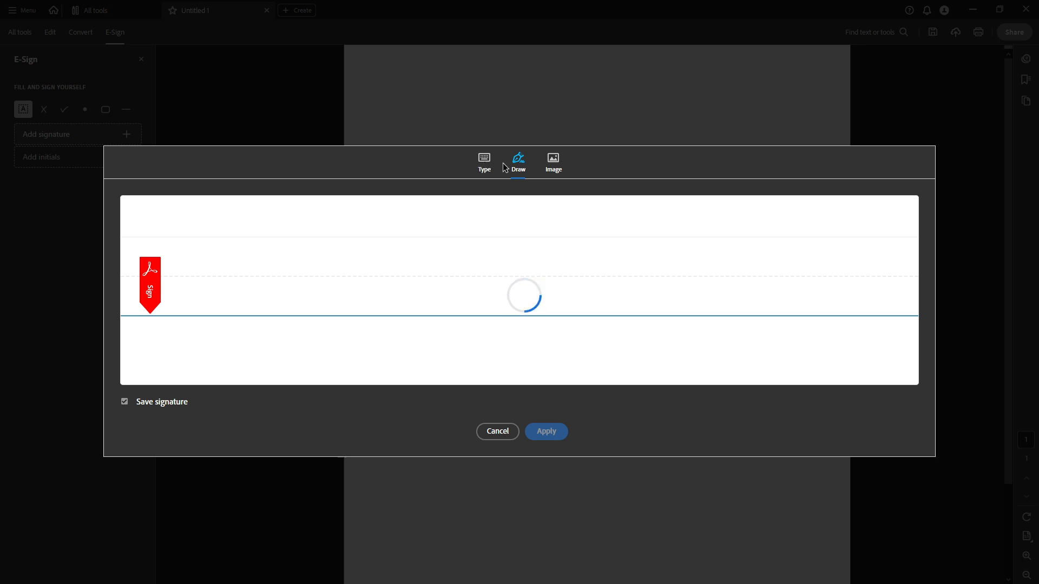
mouse_move(370, 252)
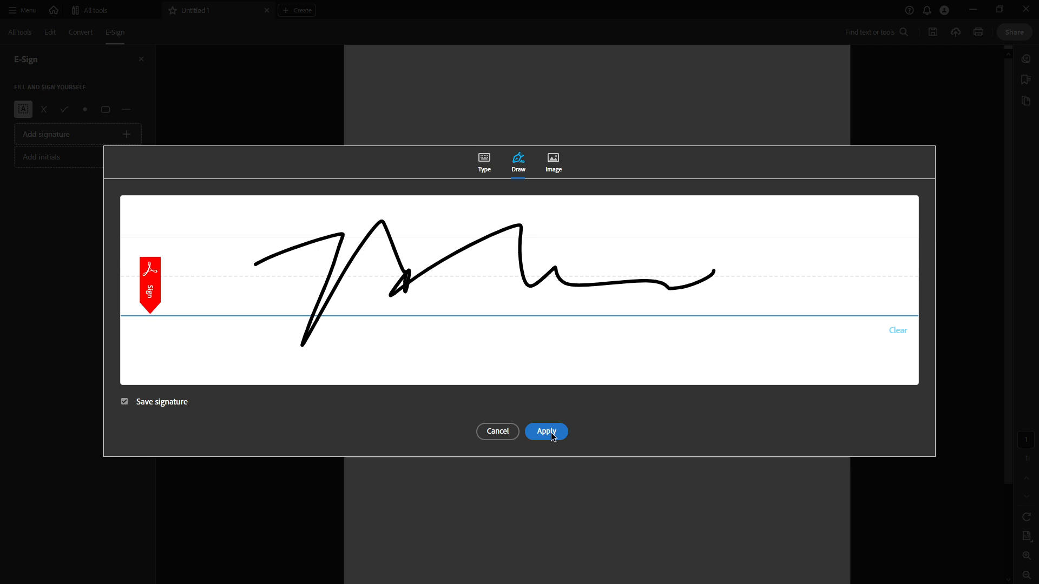
left_click(545, 432)
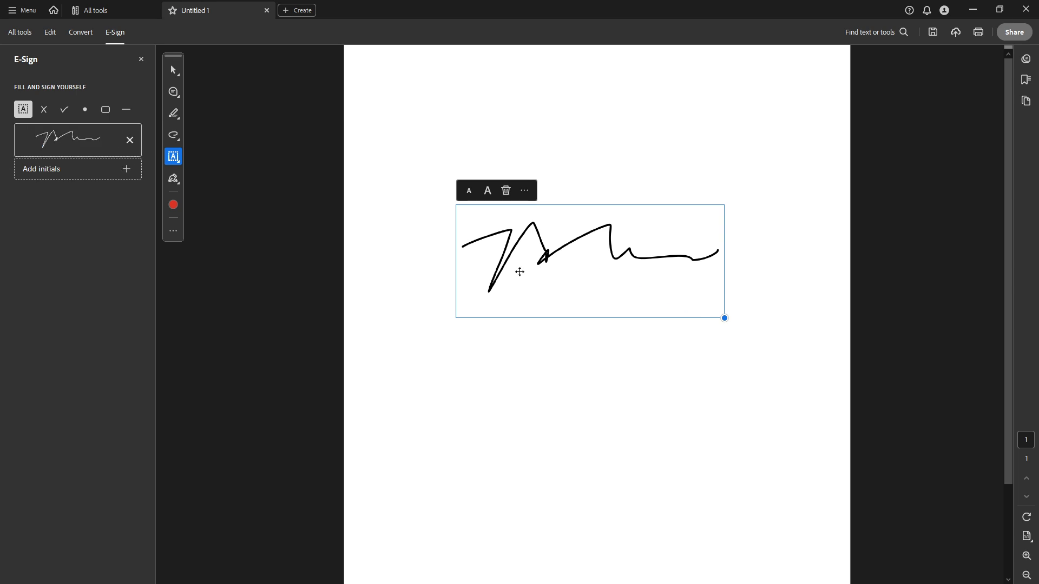
mouse_move(59, 38)
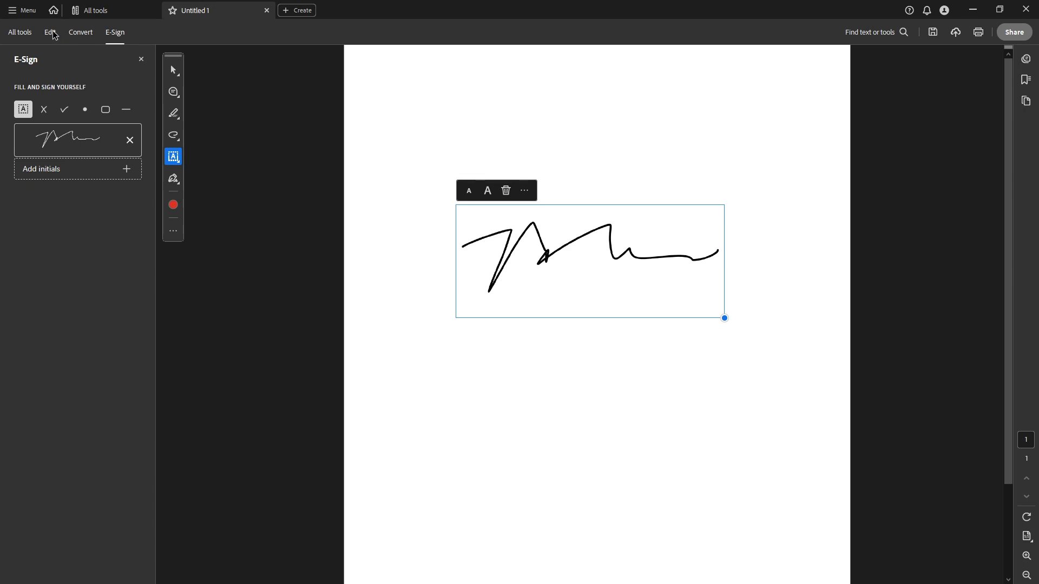
mouse_move(50, 31)
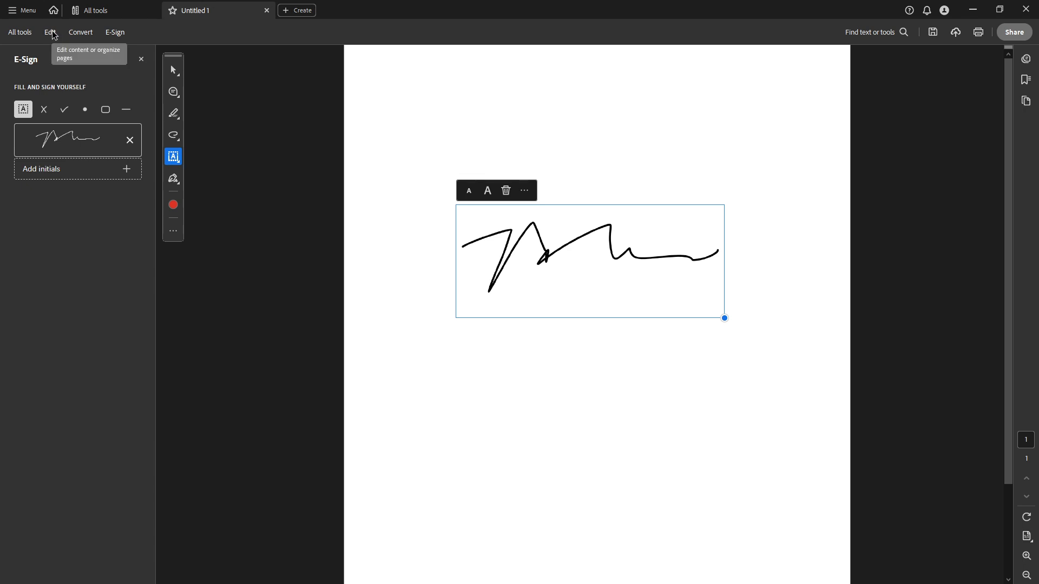
Switch to the Edit tab's page editing tools after placing the signature.
left_click(49, 32)
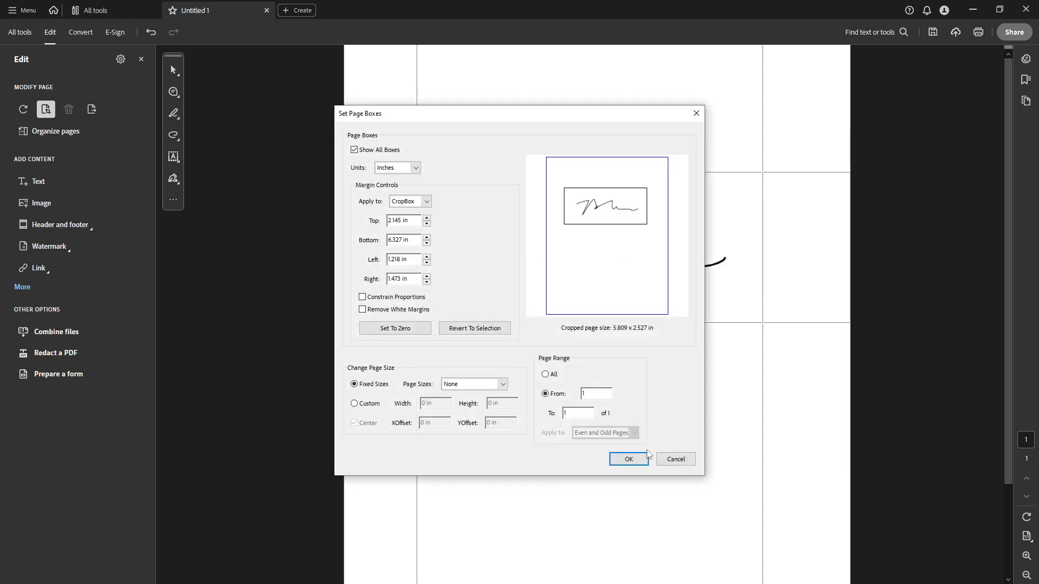
Confirm Set Page Boxes to crop the page tightly around the signature.
left_click(628, 459)
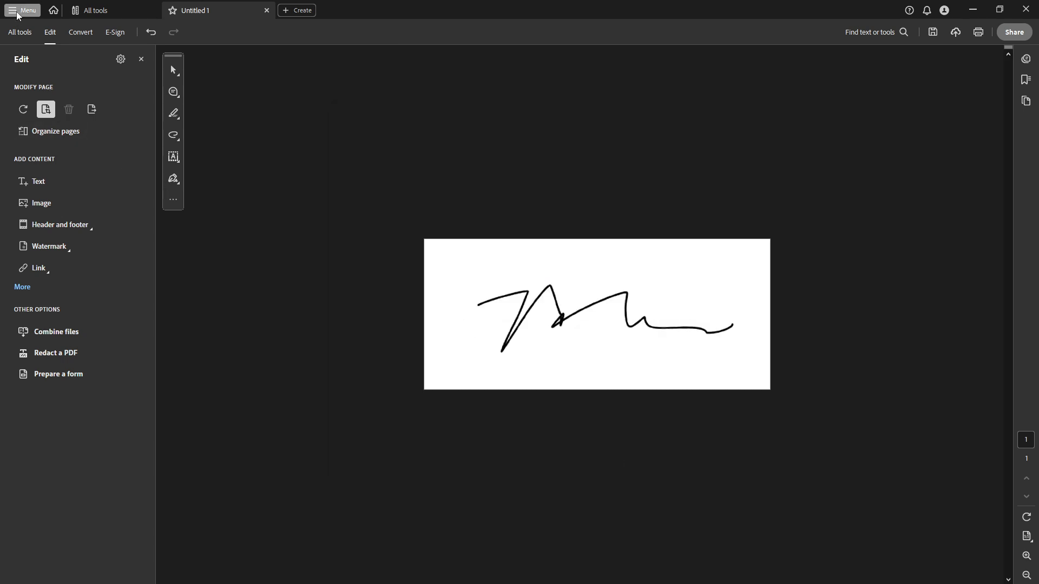
Choose Save as from the main Menu to open the Save as PDF dialog.
left_click(22, 10)
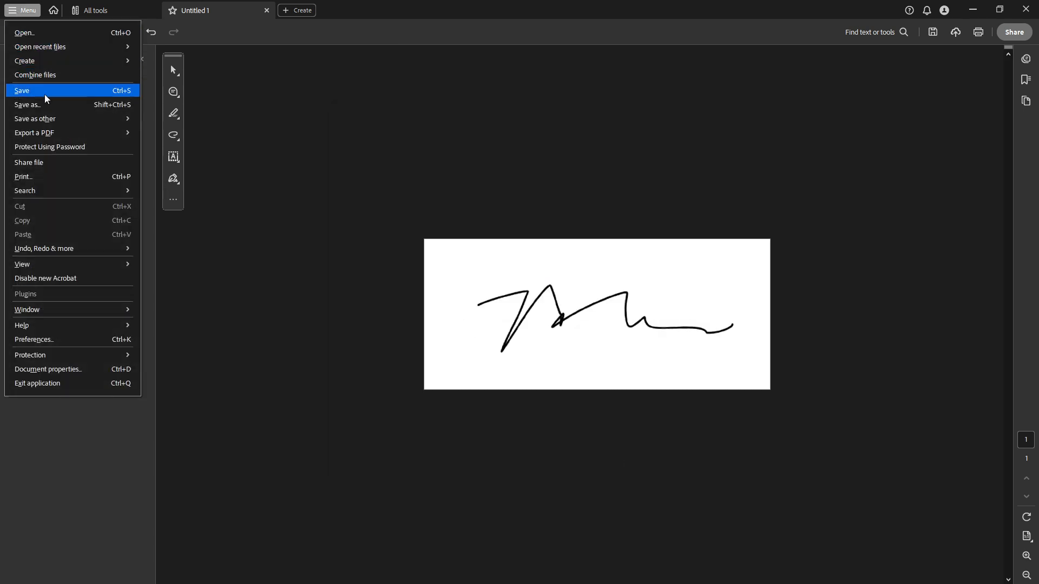
left_click(22, 90)
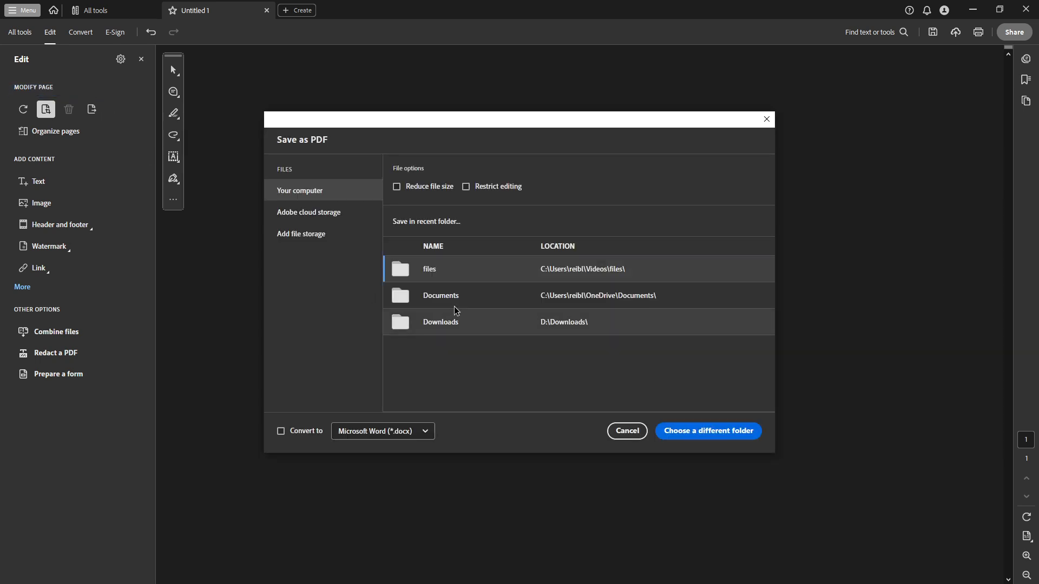
mouse_move(525, 267)
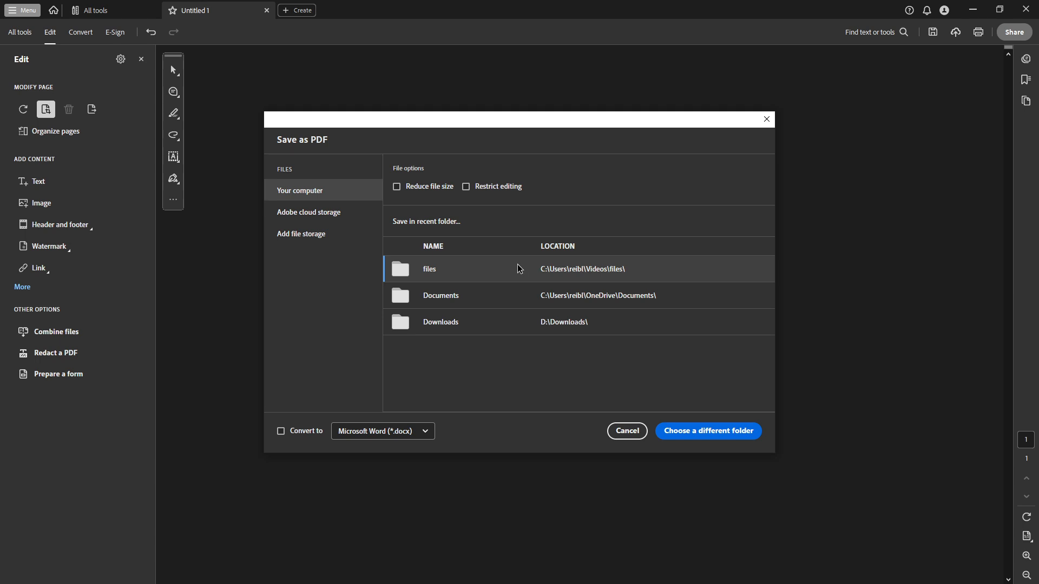
mouse_move(525, 278)
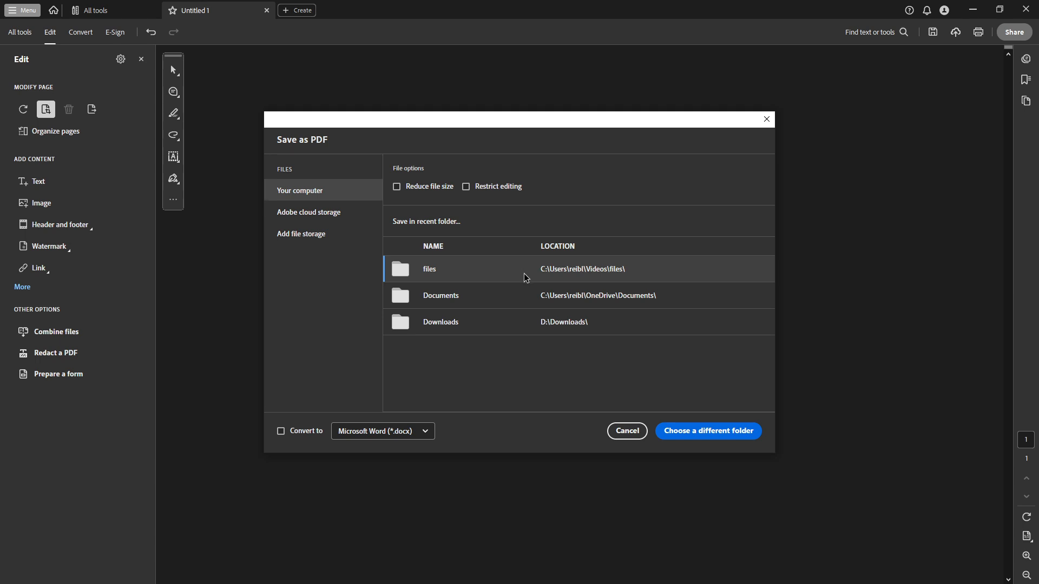
mouse_move(528, 281)
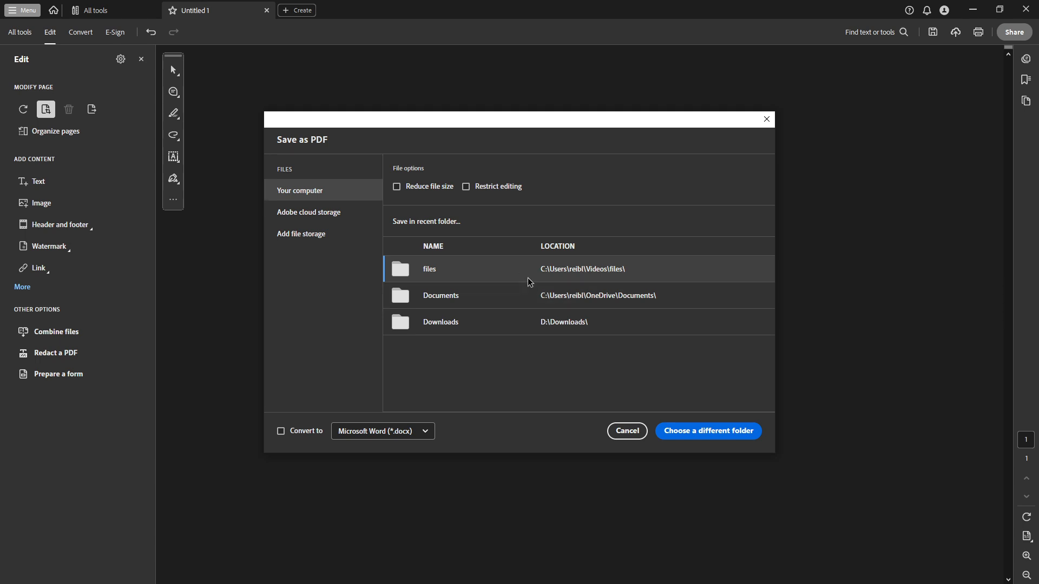